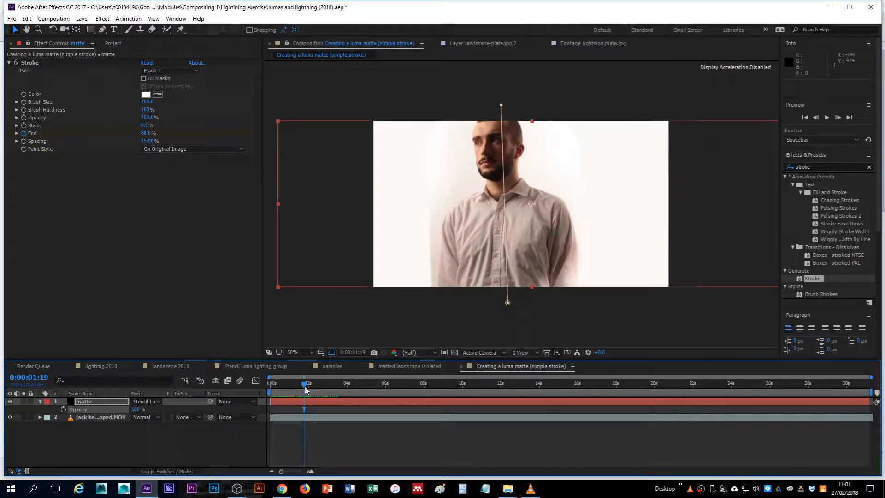
Scrub the current-time indicator back to preview the stroke reveal at earlier frames
left_click_drag(305, 383, 300, 384)
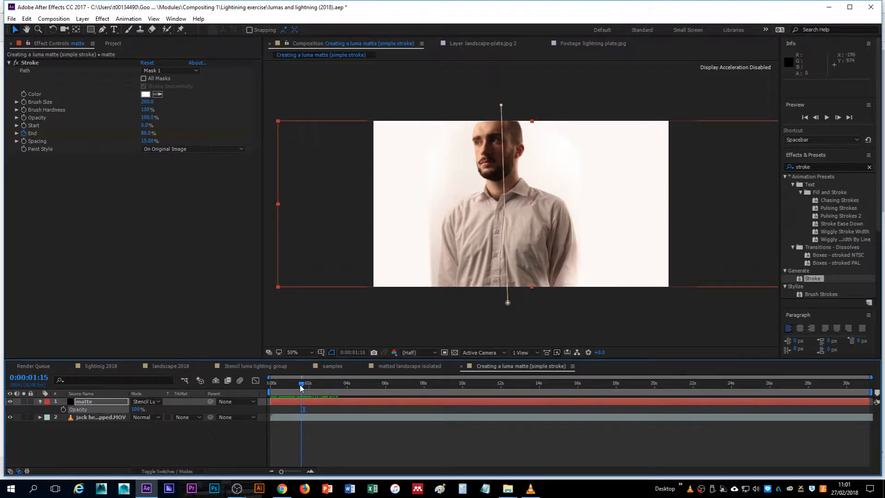
left_click_drag(301, 383, 287, 383)
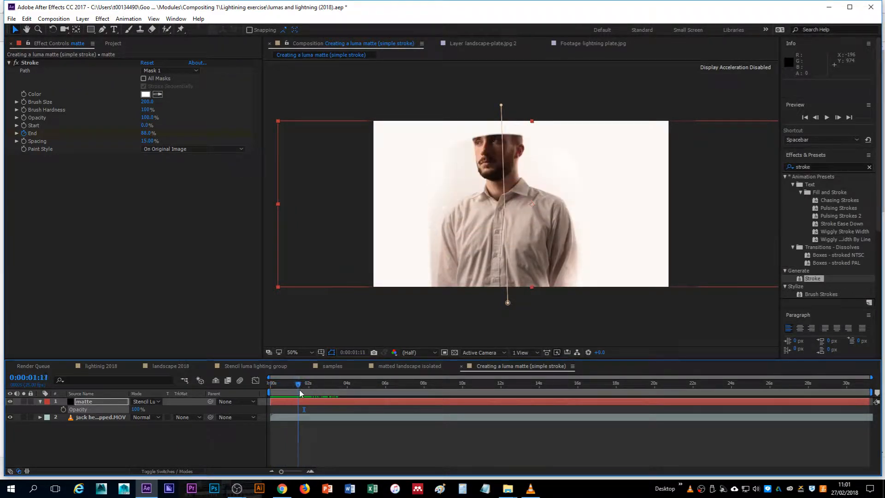
left_click_drag(299, 384, 276, 383)
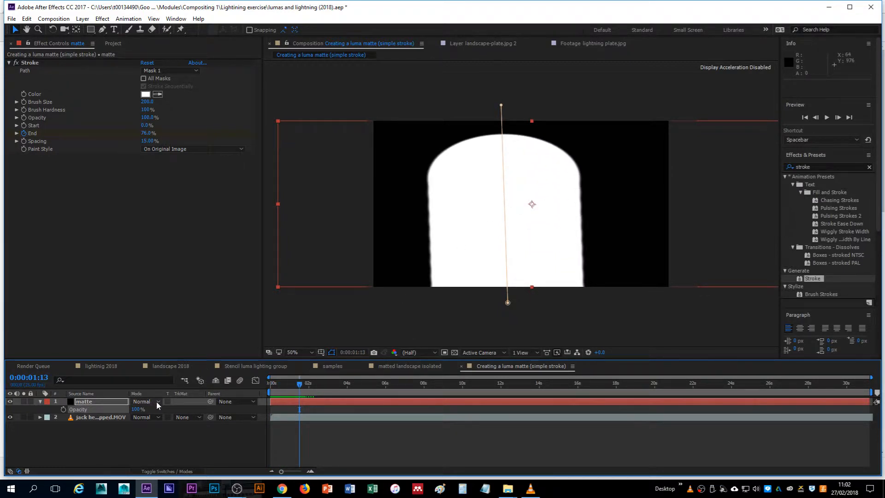
Choose Stencil Luma as the matte layer's blending mode from the Mode dropdown
left_click(159, 402)
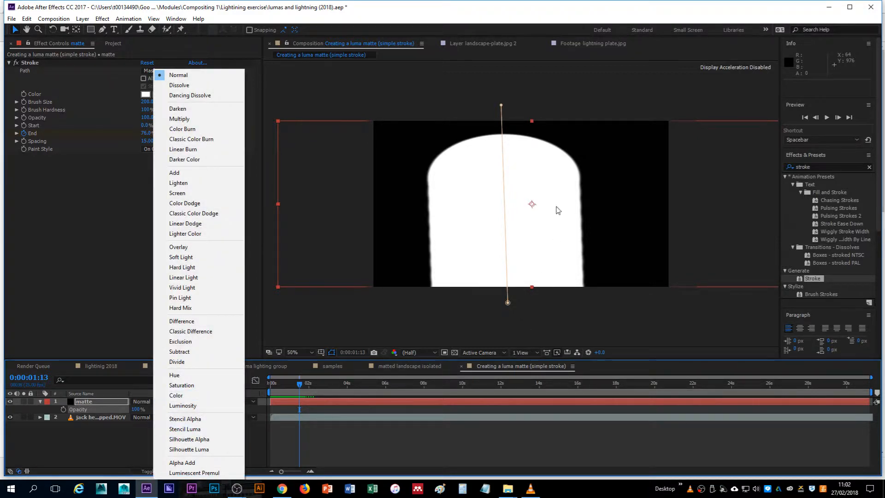
mouse_move(500, 152)
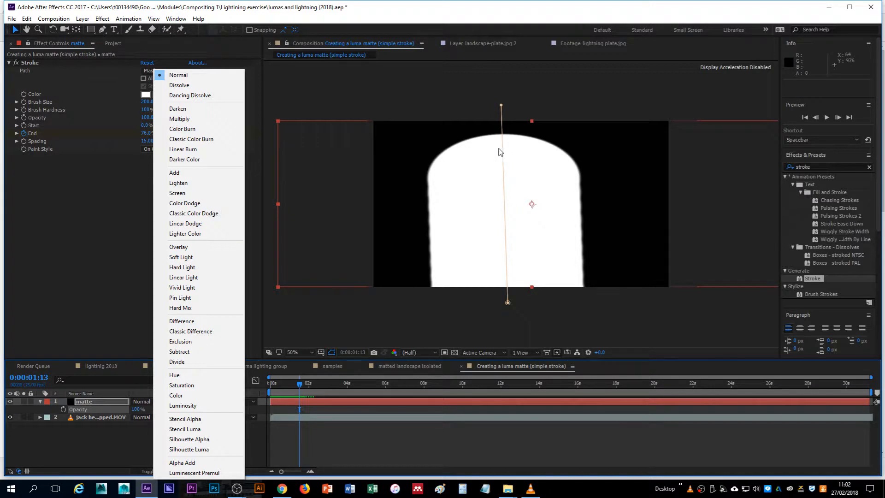
mouse_move(560, 178)
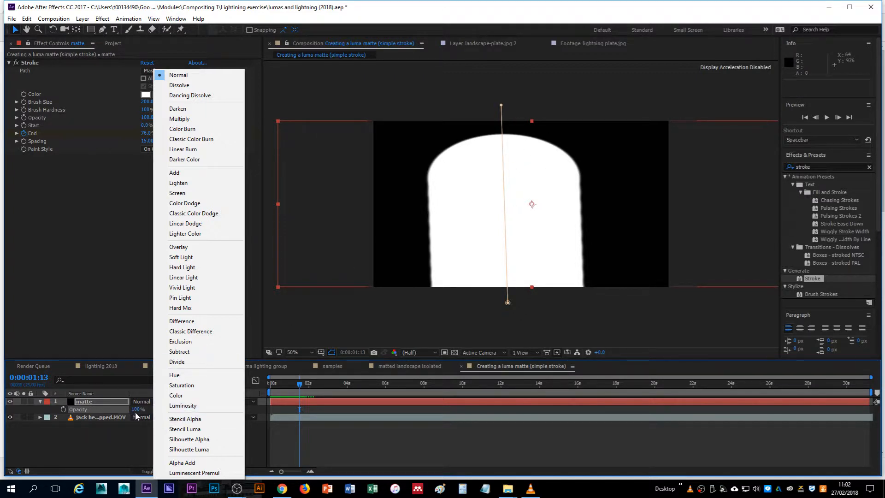
mouse_move(199, 439)
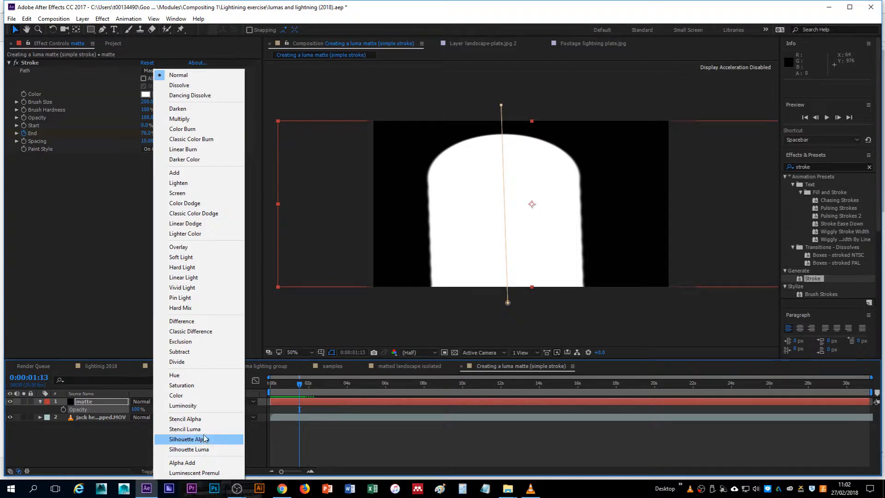
left_click(184, 429)
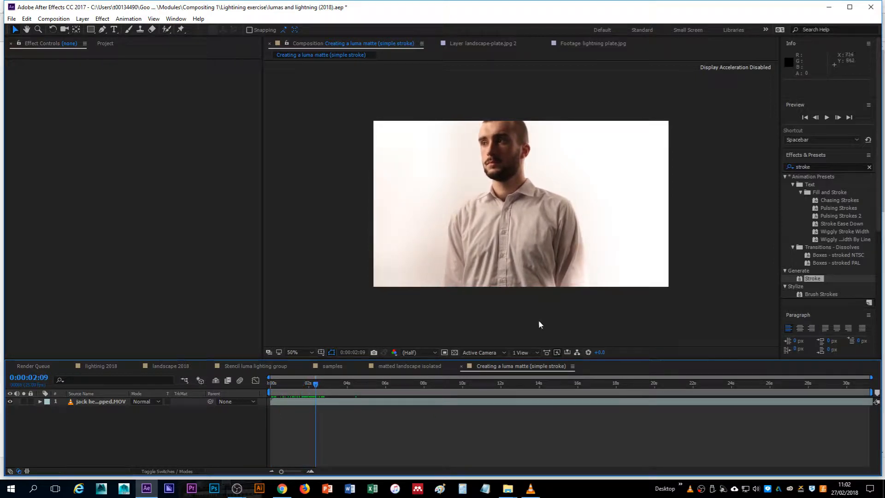
mouse_move(547, 211)
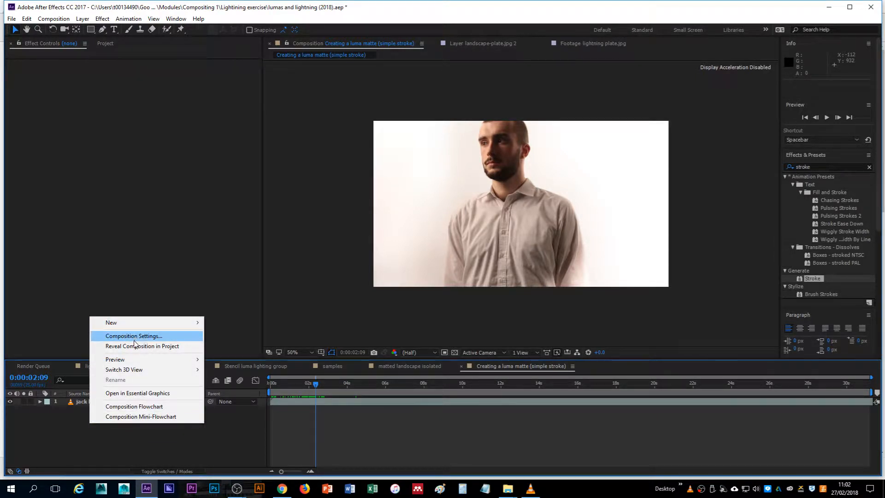
mouse_move(111, 322)
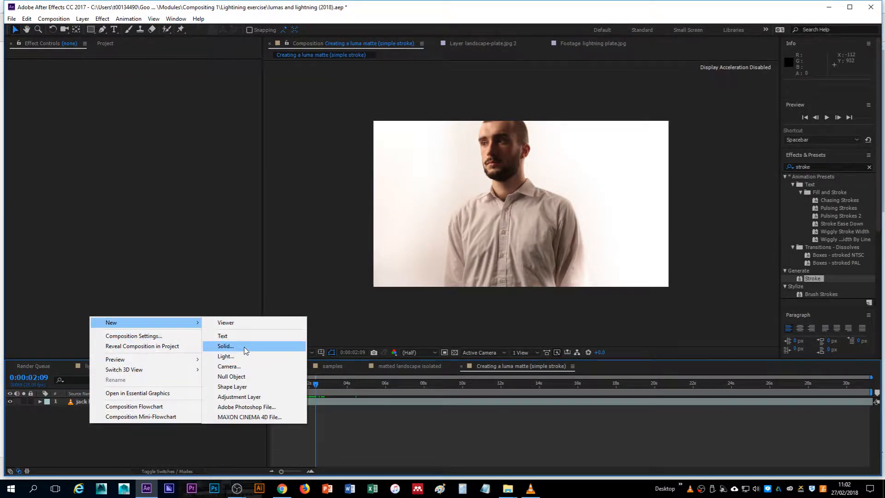
Create a new black solid named 'travelling matte' above the man's footage
left_click(225, 346)
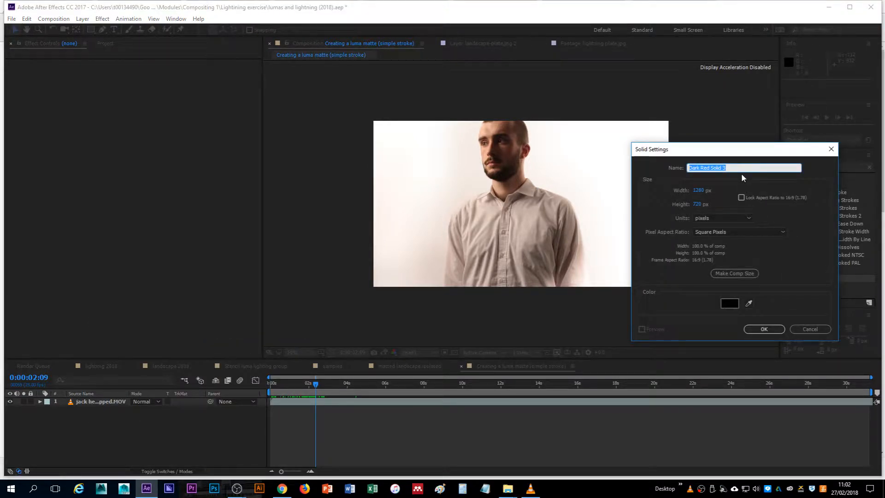
type("travelling matte")
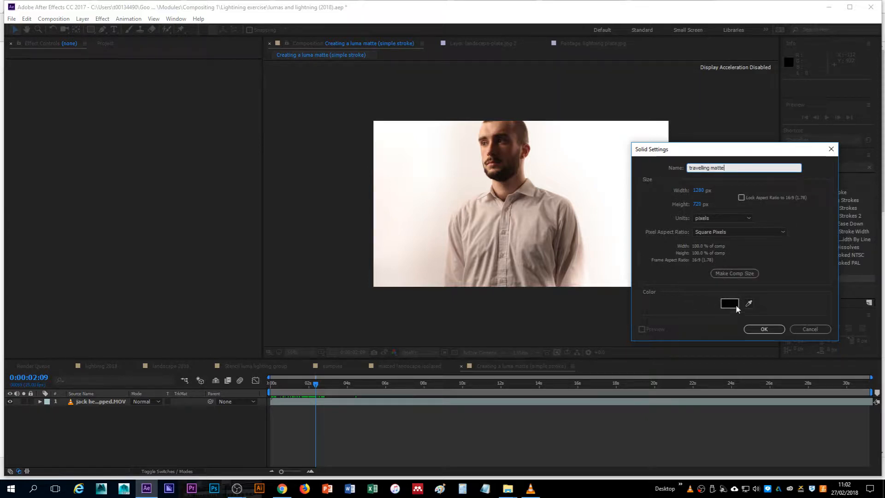
left_click(764, 329)
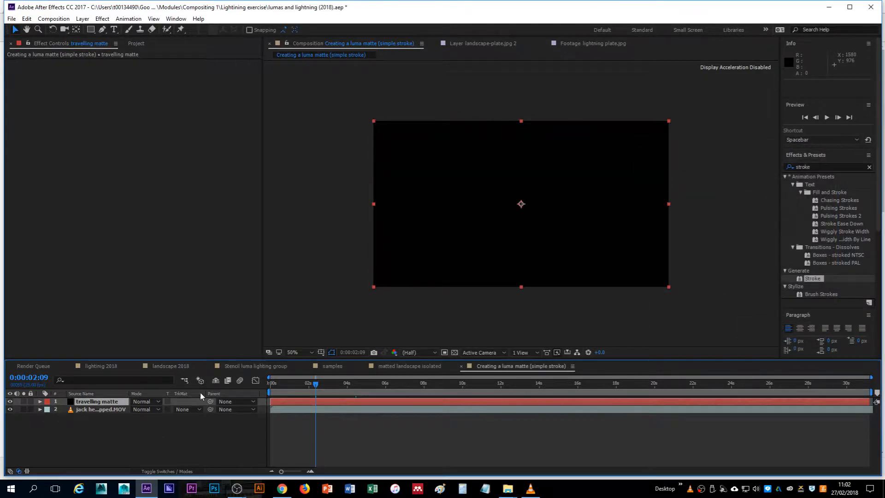
mouse_move(87, 410)
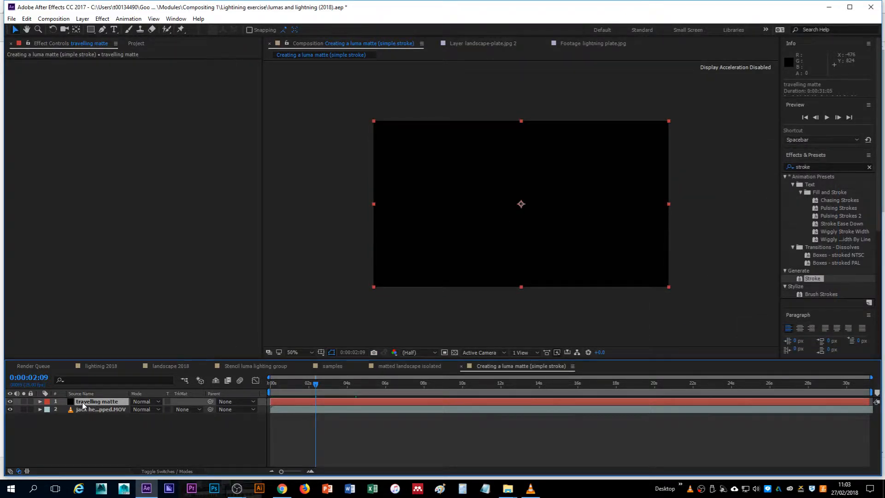
Select the travelling matte layer, set it to 50% opacity and show its vertical mask path
left_click(38, 402)
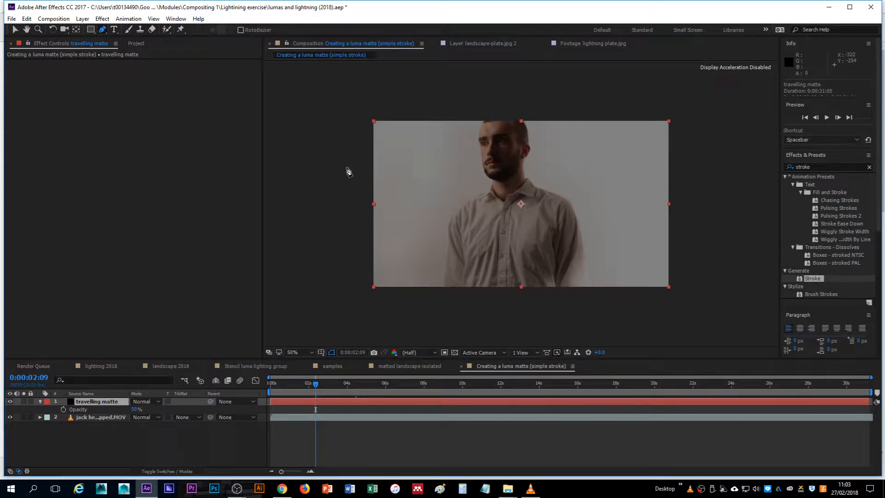
mouse_move(520, 318)
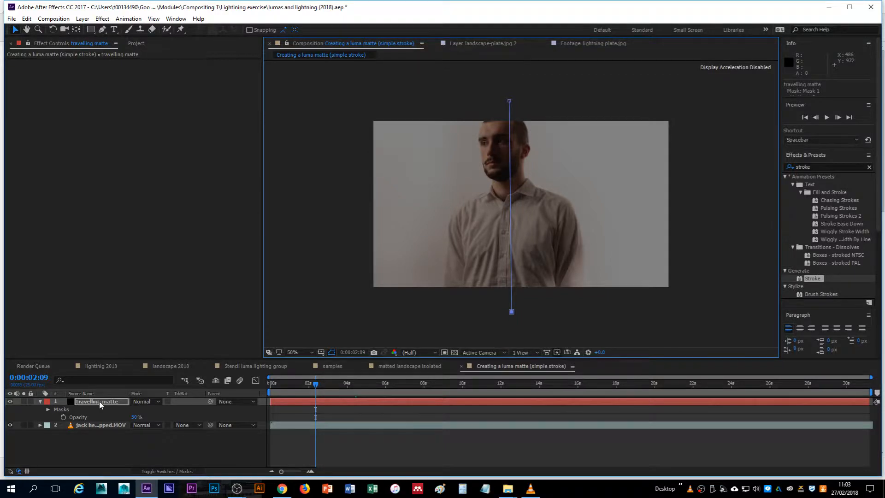
left_click(92, 402)
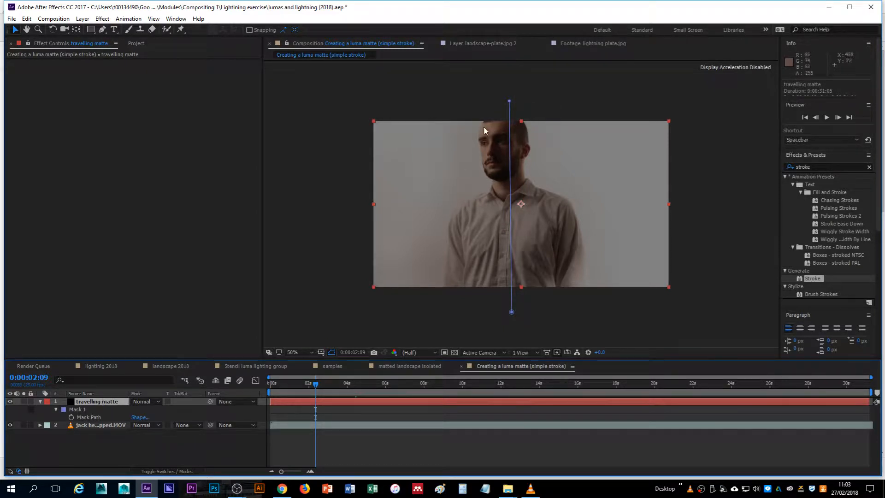
mouse_move(537, 111)
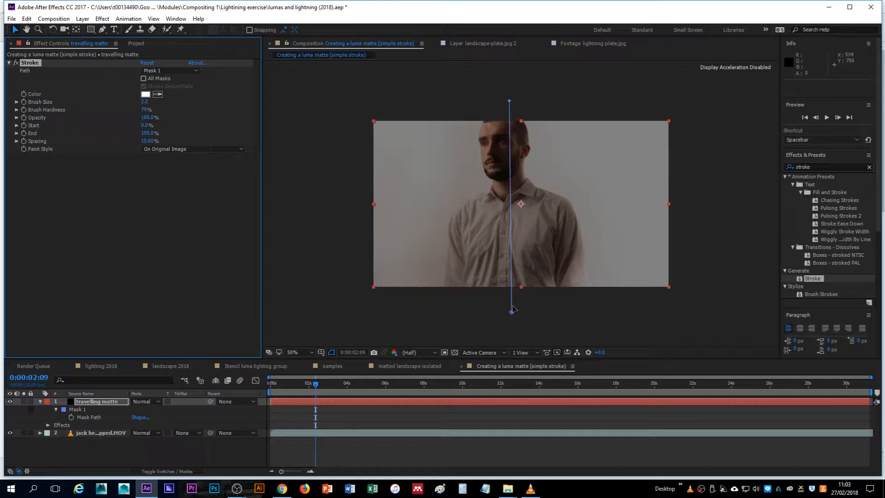
mouse_move(531, 312)
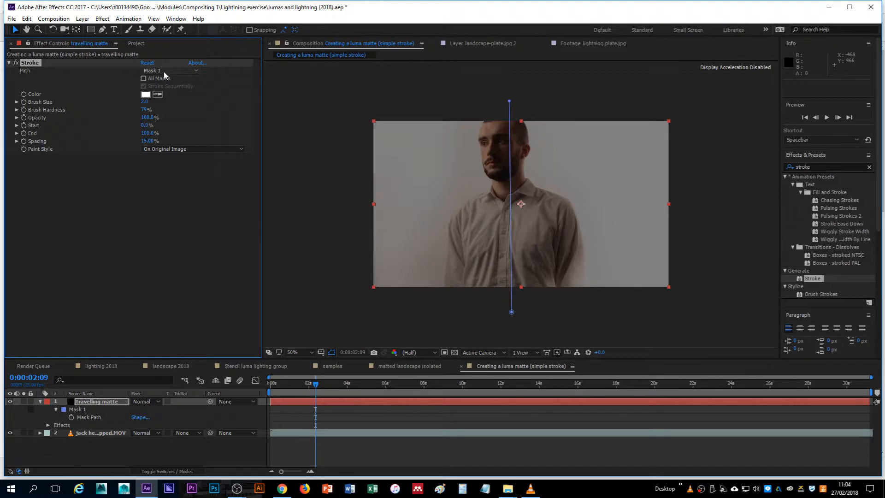
Enlarge the Stroke effect's brush size so a wide white band runs along the path over the man
left_click(142, 78)
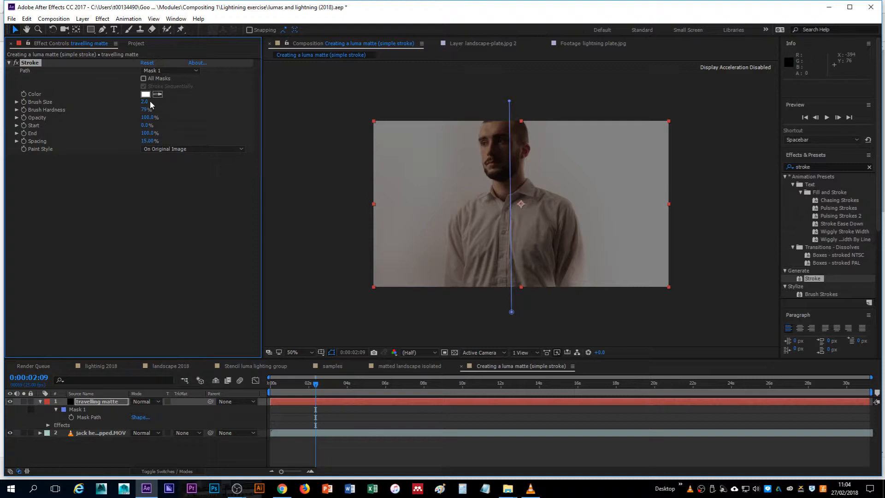
left_click(145, 101)
type("200")
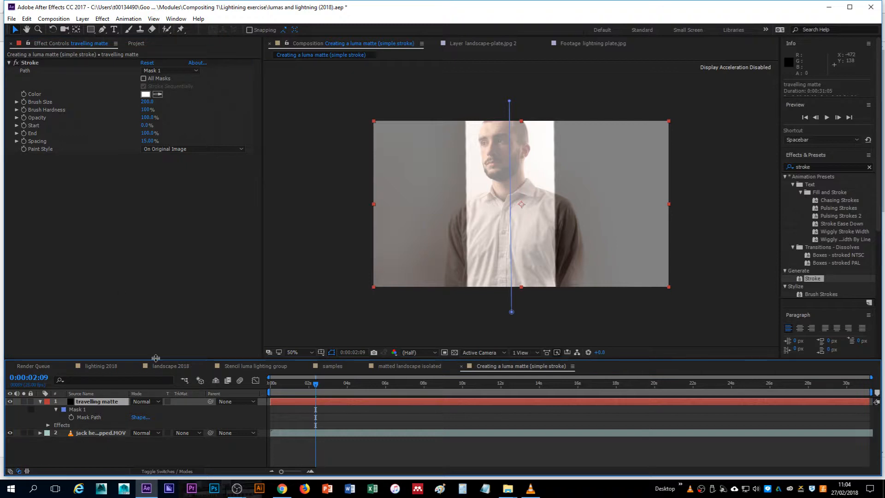
mouse_move(94, 418)
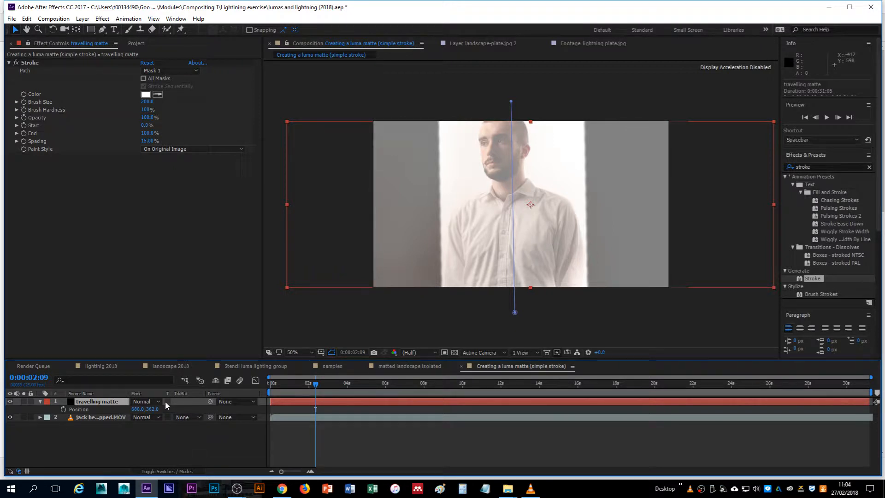
double_click(154, 409)
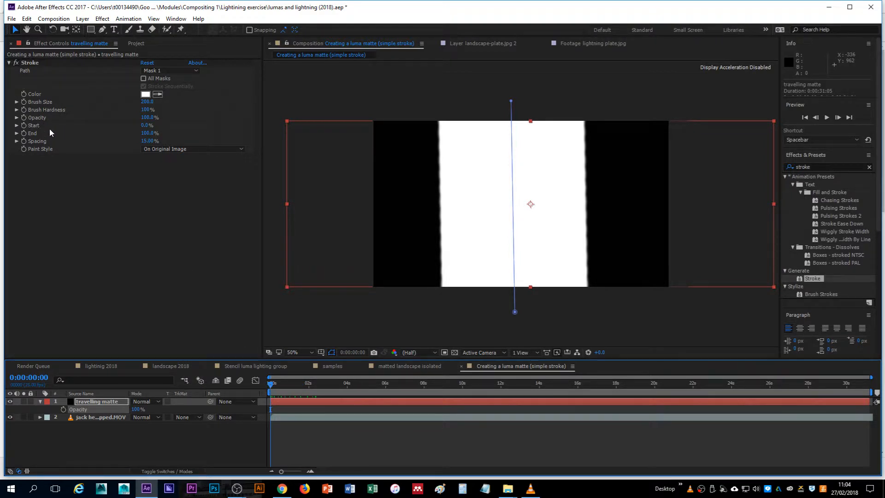
mouse_move(57, 127)
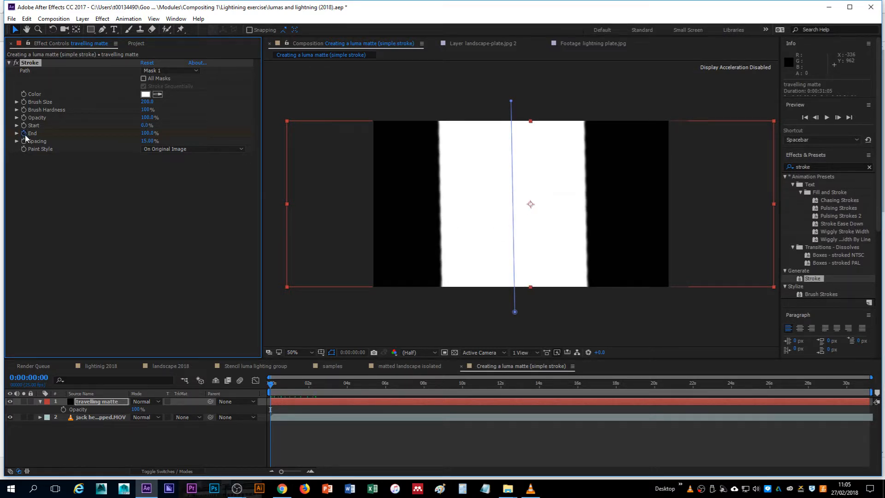
Keyframe the Stroke's End at 0%, then move about three seconds later for the 100% keyframe
double_click(148, 133)
type("0")
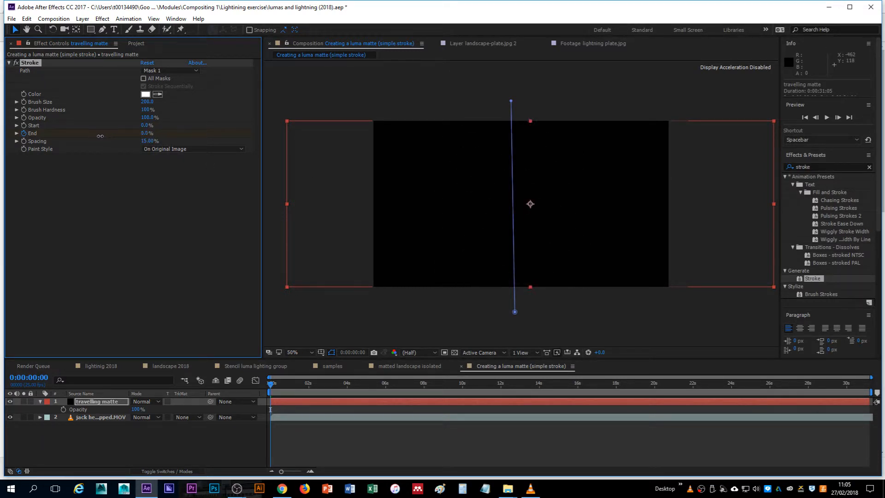
mouse_move(256, 398)
type("2")
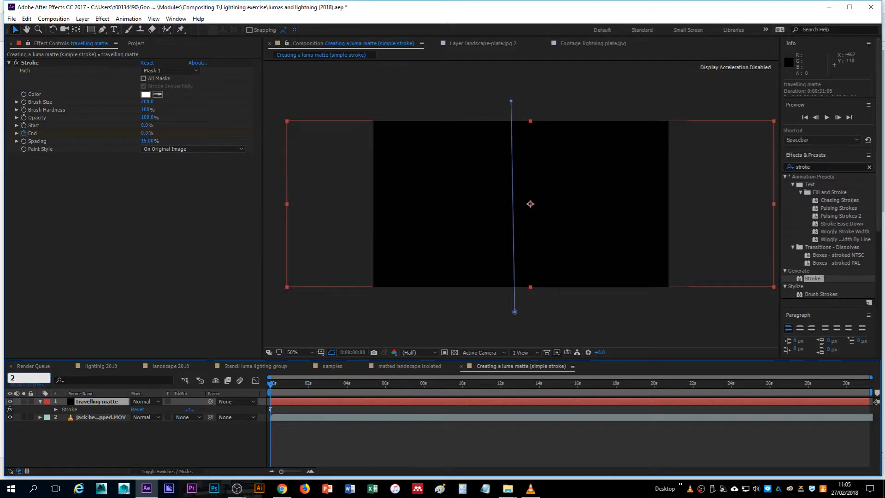
left_click(308, 382)
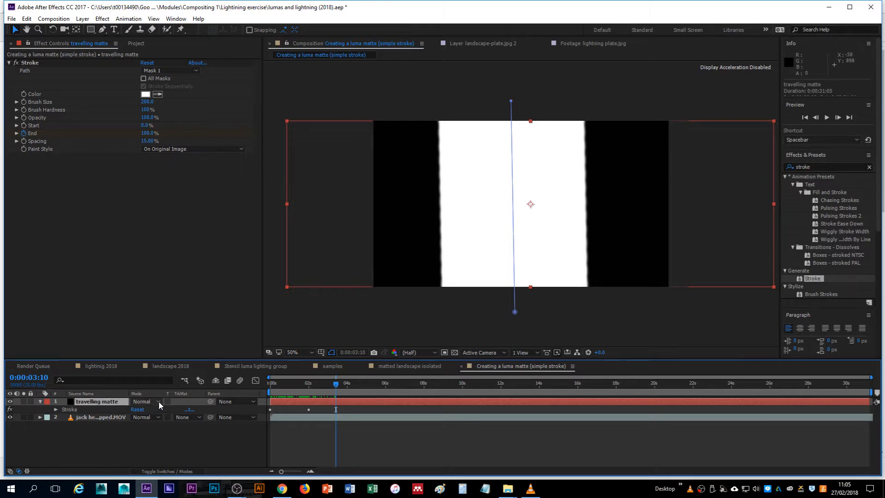
Set the travelling matte to Stencil Luma and scrub back to preview the stroke revealing the man
left_click(159, 402)
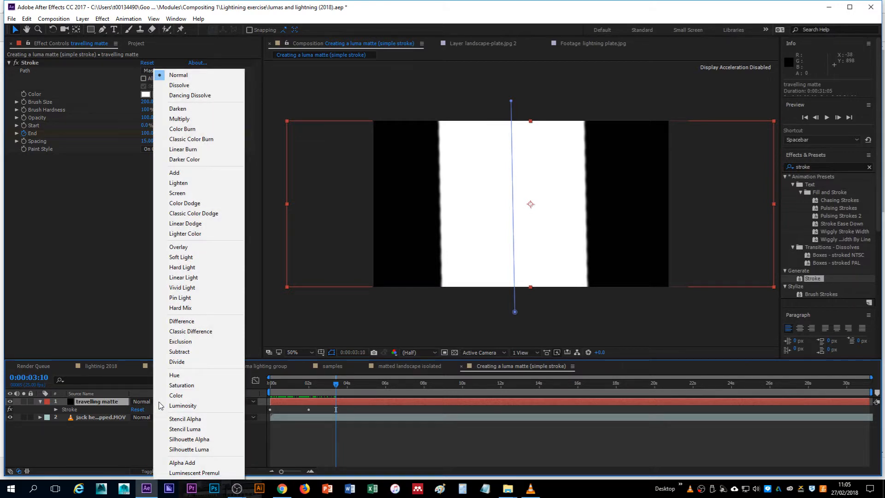
mouse_move(185, 428)
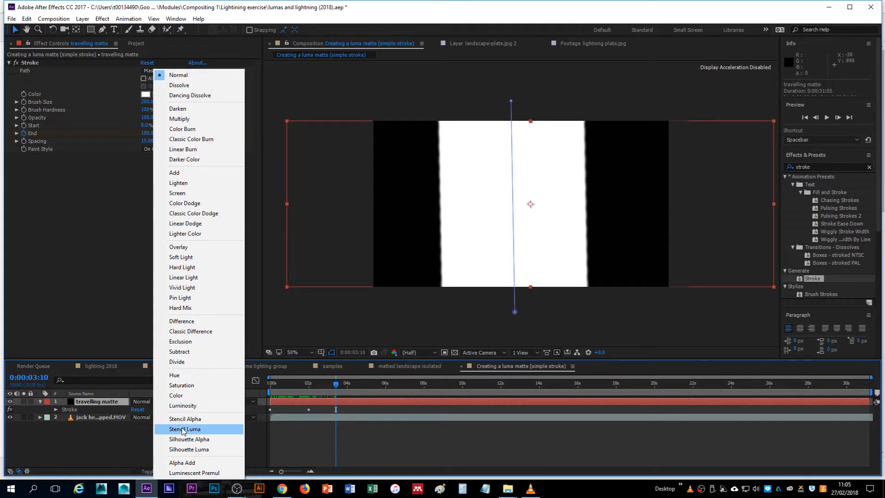
left_click(184, 429)
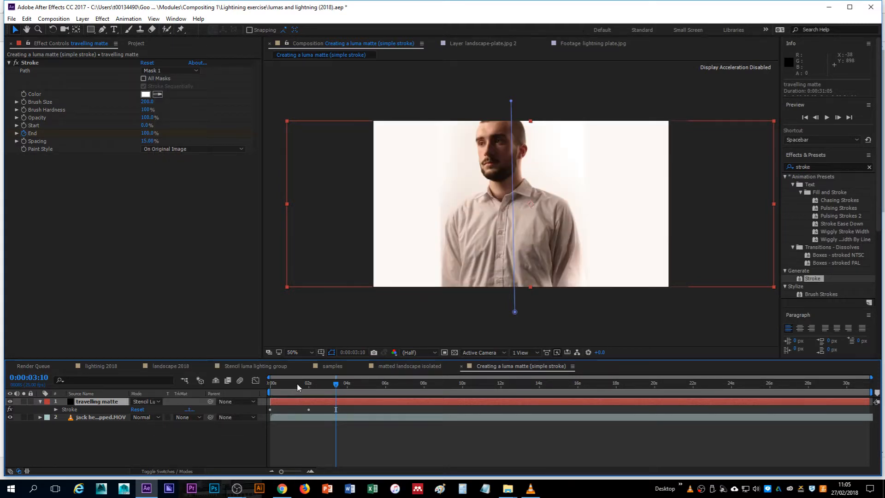
left_click_drag(336, 382, 280, 383)
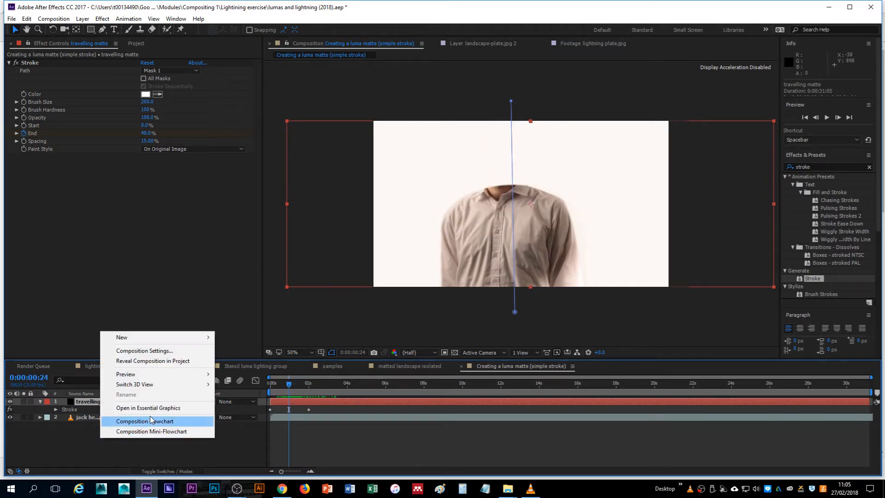
Set the composition's background colour to green in Composition Settings
left_click(144, 351)
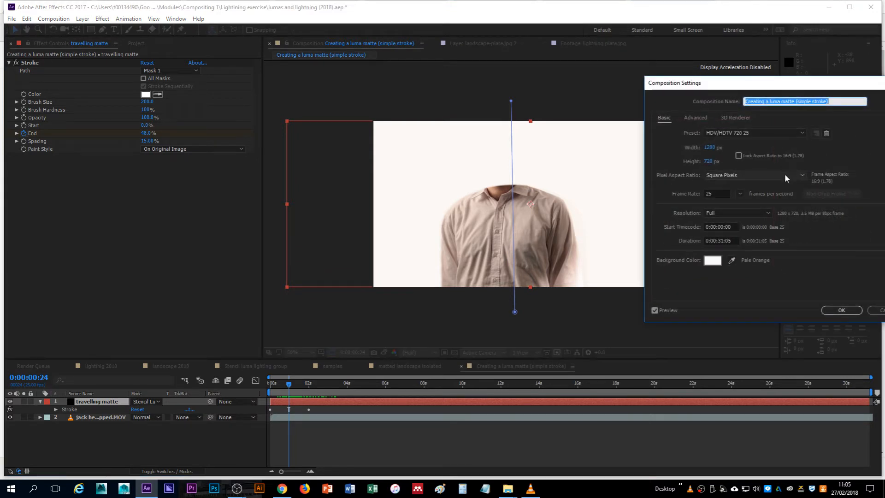
left_click(712, 260)
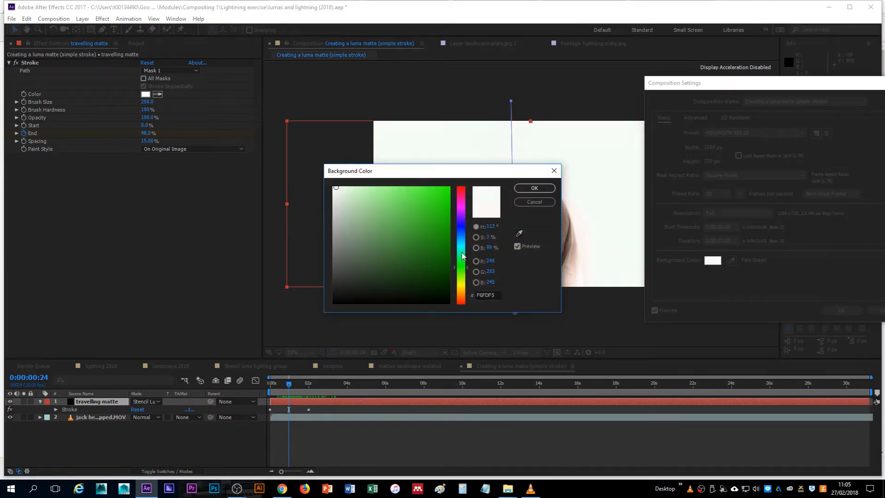
left_click(534, 188)
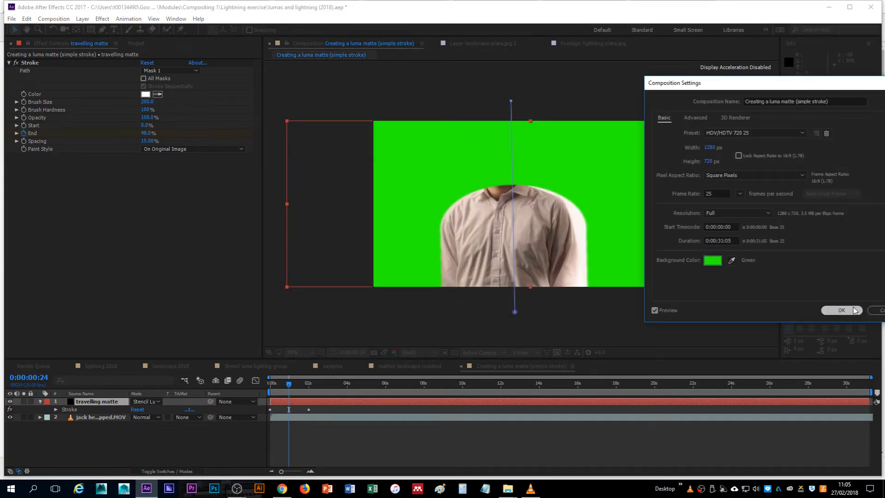
left_click(841, 310)
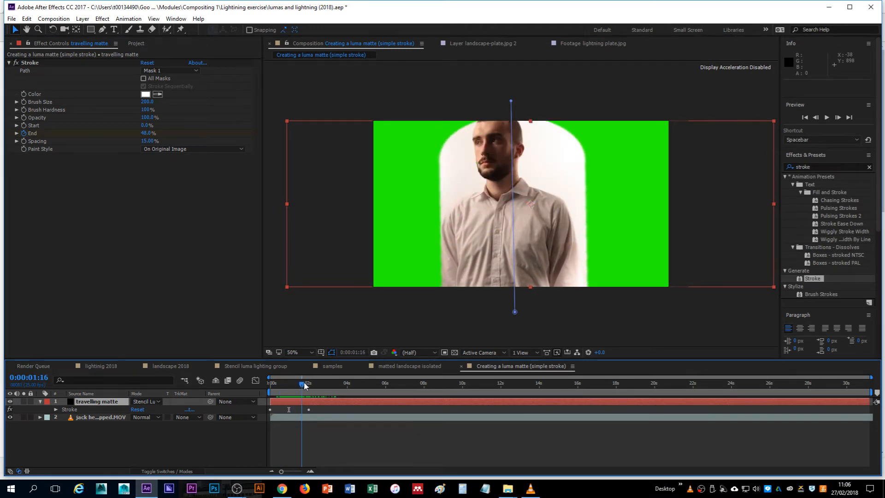
left_click_drag(303, 384, 328, 384)
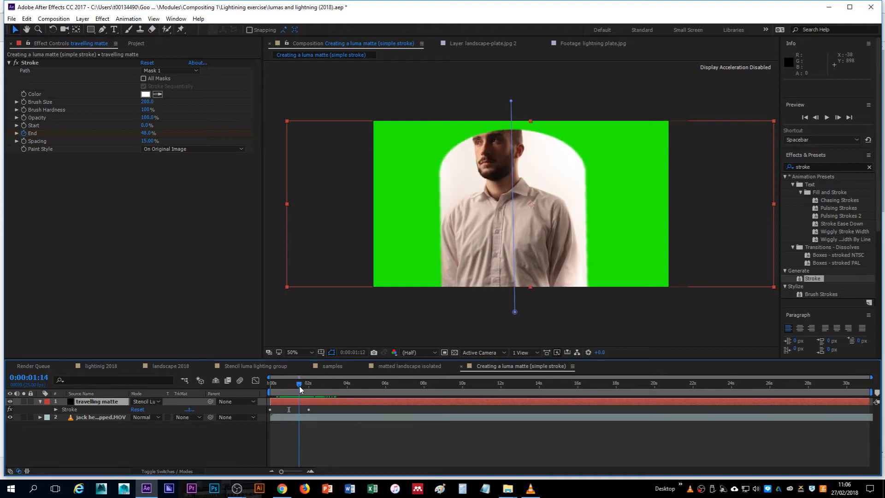
left_click_drag(299, 389, 296, 394)
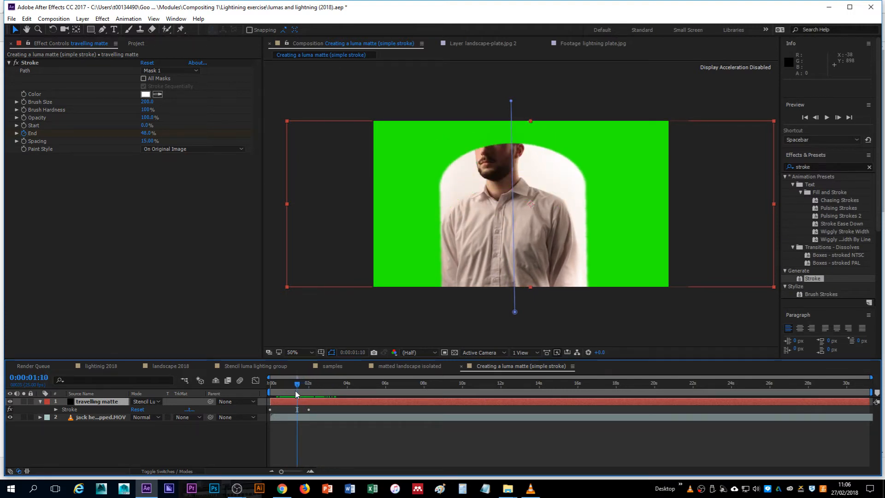
left_click(145, 401)
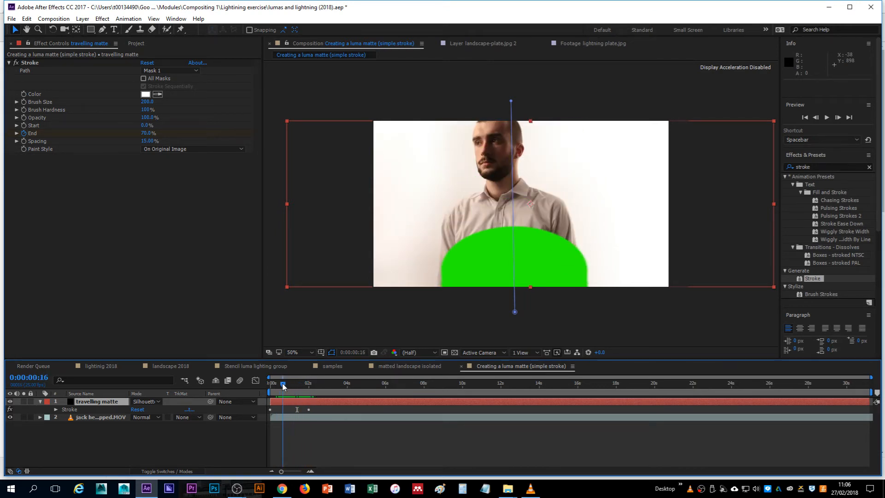
left_click(146, 402)
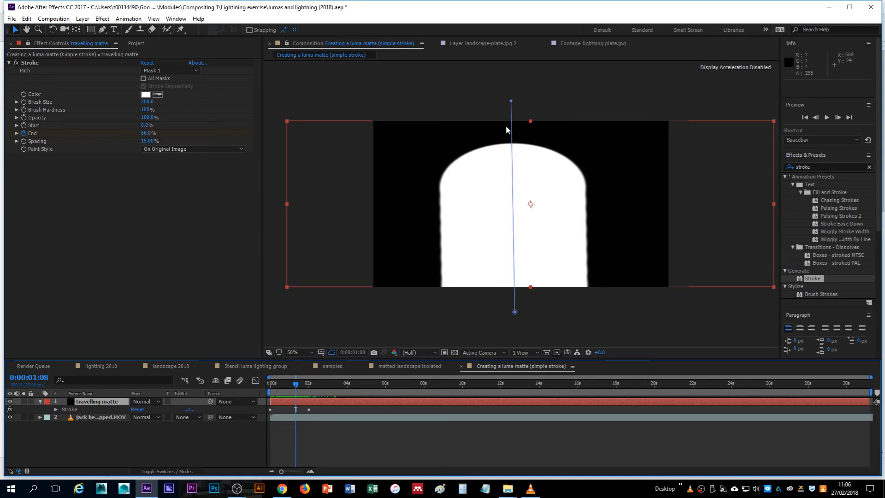
mouse_move(521, 177)
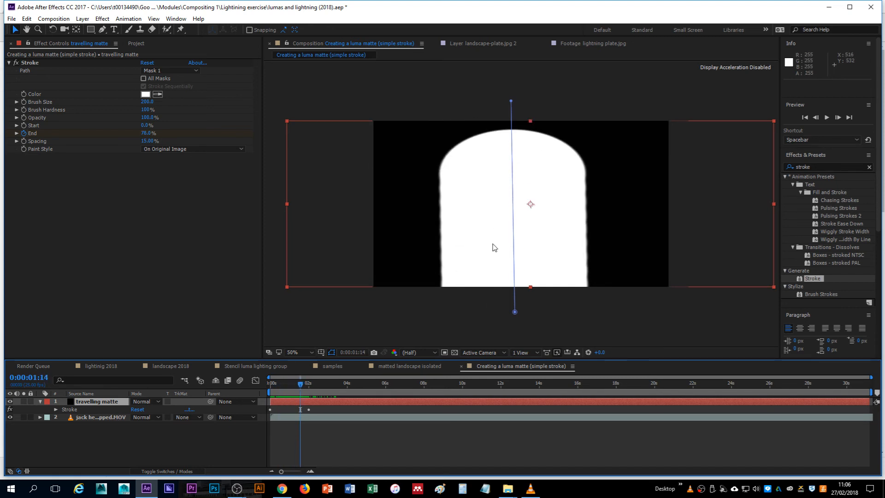
left_click(146, 401)
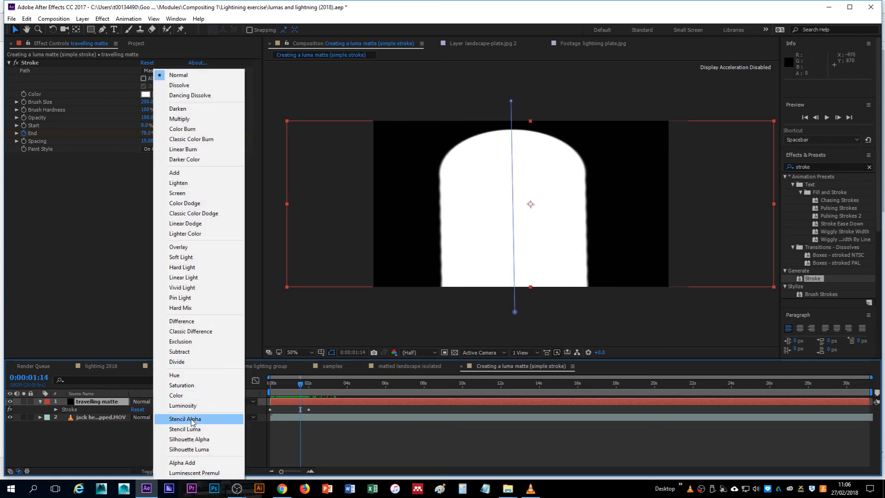
mouse_move(185, 428)
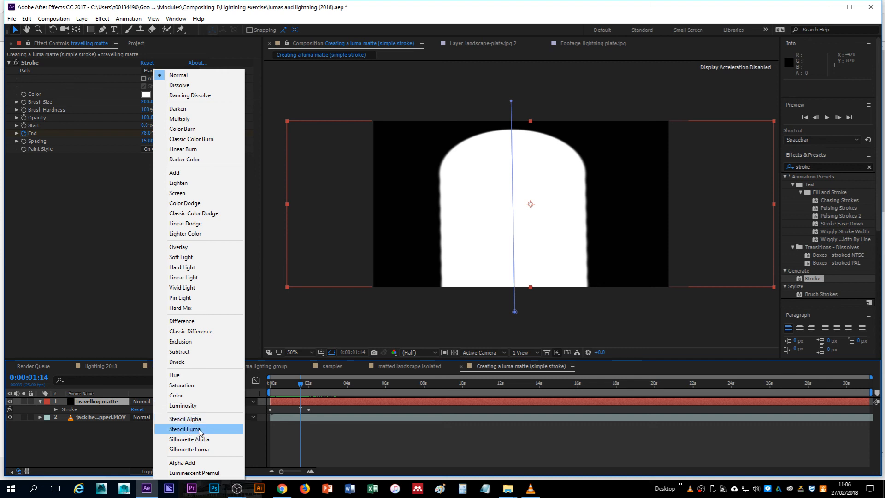
left_click(183, 429)
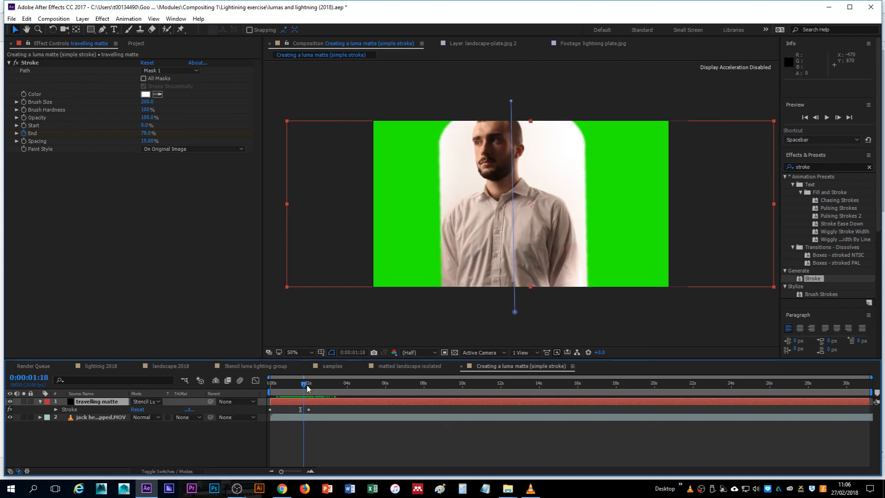